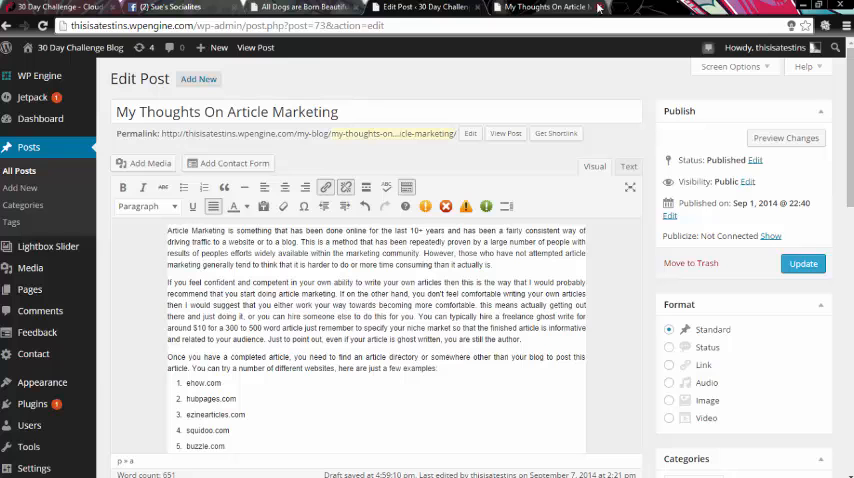
Insert silhouette-woman.png atop the post at full size, left-aligned, with Link To None.
{"action": "right_click", "coordinate": [505, 133]}
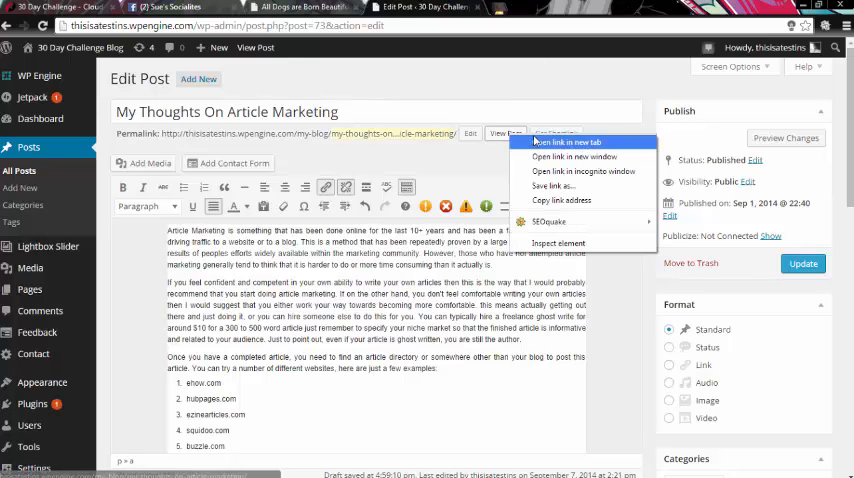
{"action": "left_click", "coordinate": [567, 141]}
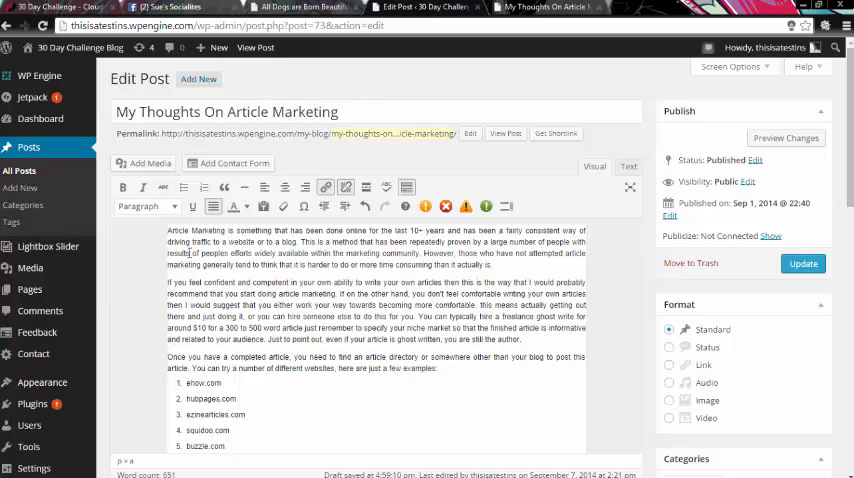
{"action": "mouse_move", "coordinate": [170, 230]}
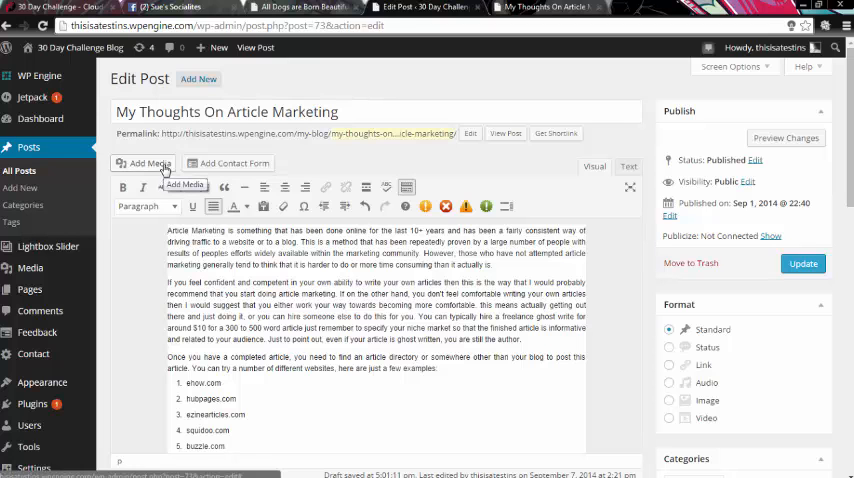
{"action": "left_click", "coordinate": [148, 163]}
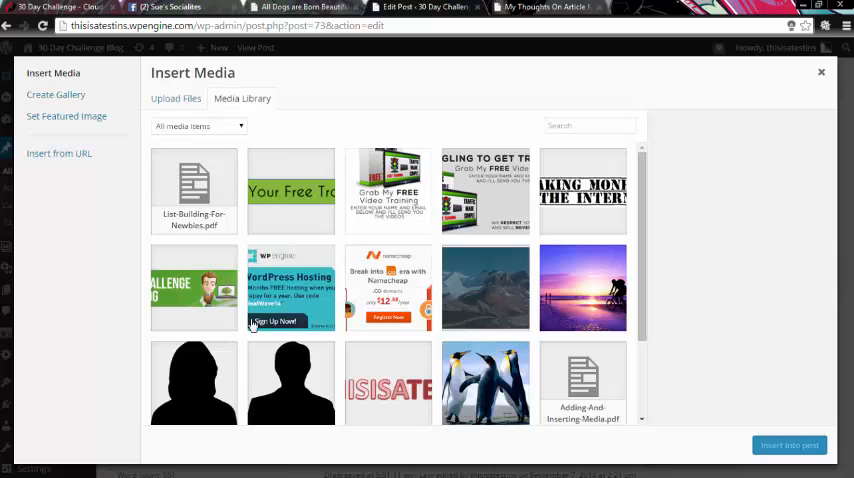
{"action": "left_click", "coordinate": [194, 382]}
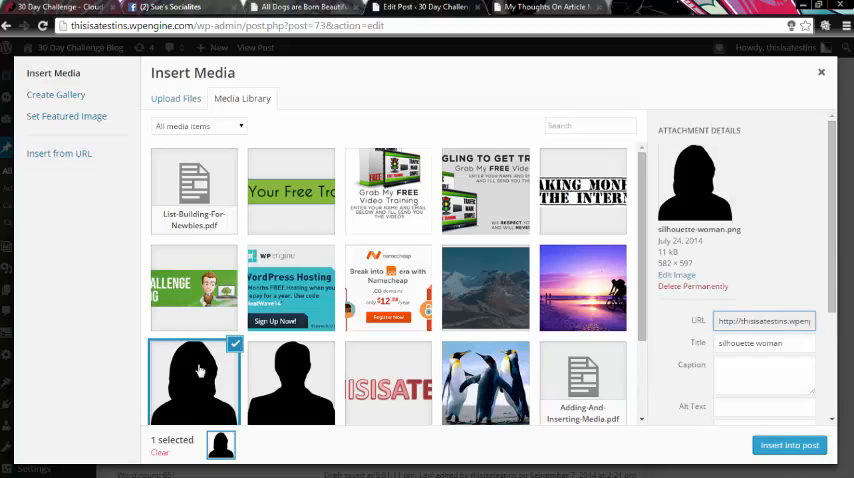
{"action": "mouse_move", "coordinate": [698, 364]}
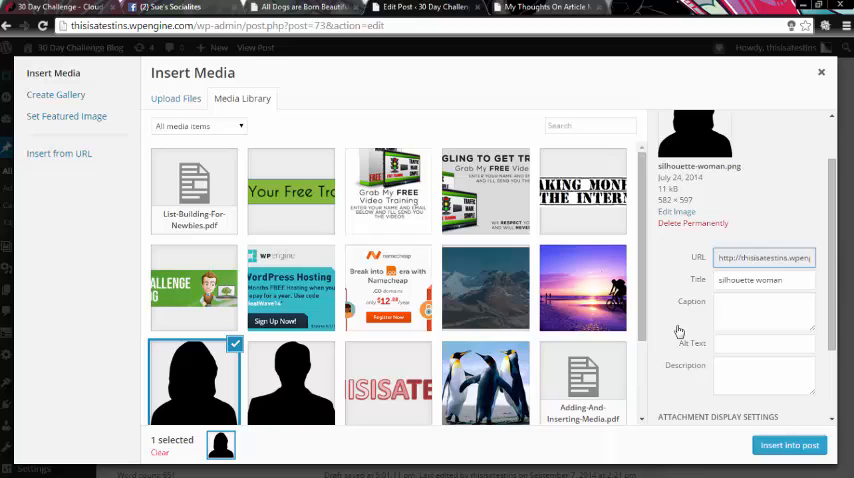
{"action": "scroll", "scroll_direction": "down", "scroll_amount": 3}
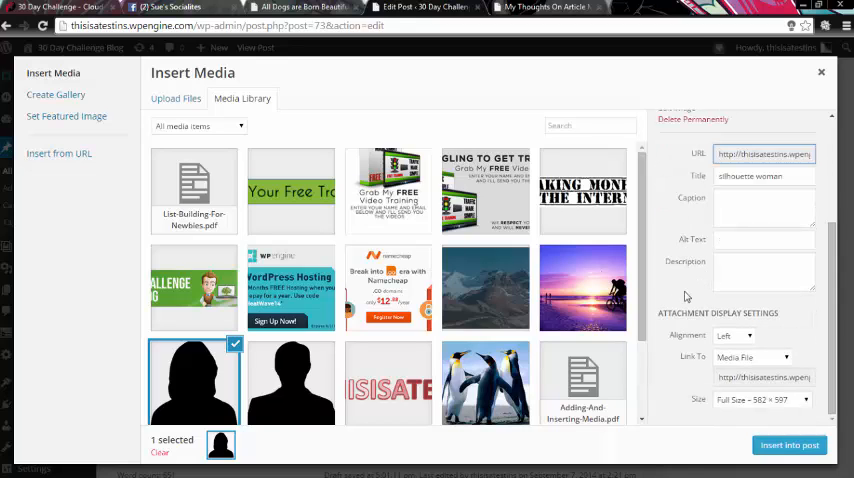
{"action": "mouse_move", "coordinate": [678, 338]}
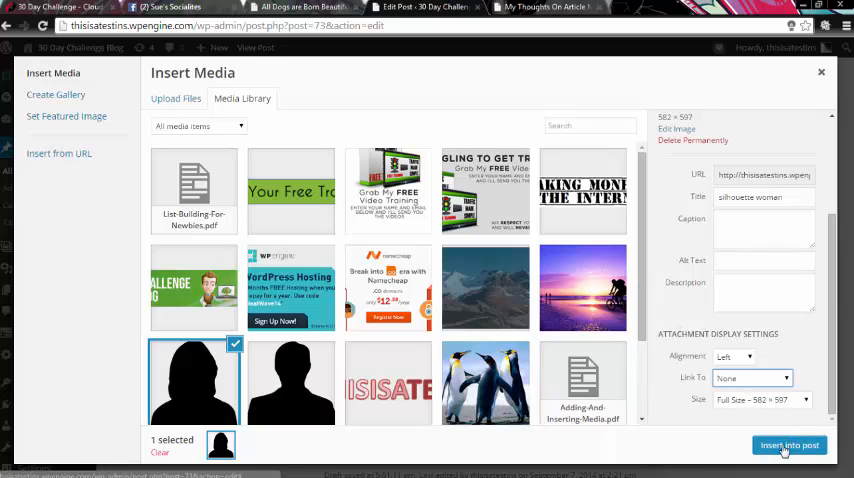
{"action": "left_click", "coordinate": [789, 445]}
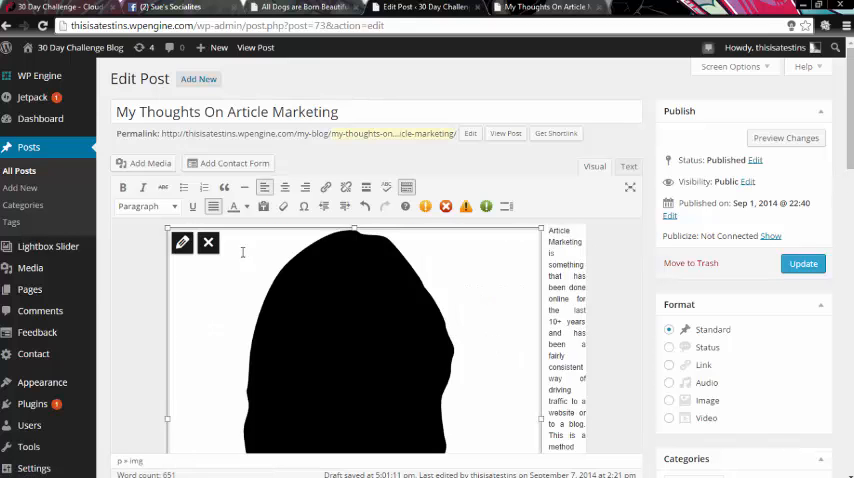
Change the silhouette image size to Medium – 292 × 300.
{"action": "left_click", "coordinate": [182, 243]}
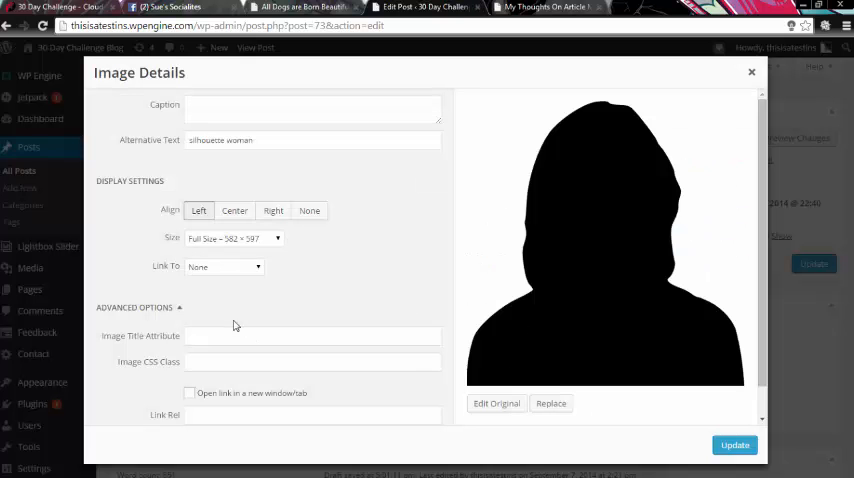
{"action": "left_click", "coordinate": [233, 238]}
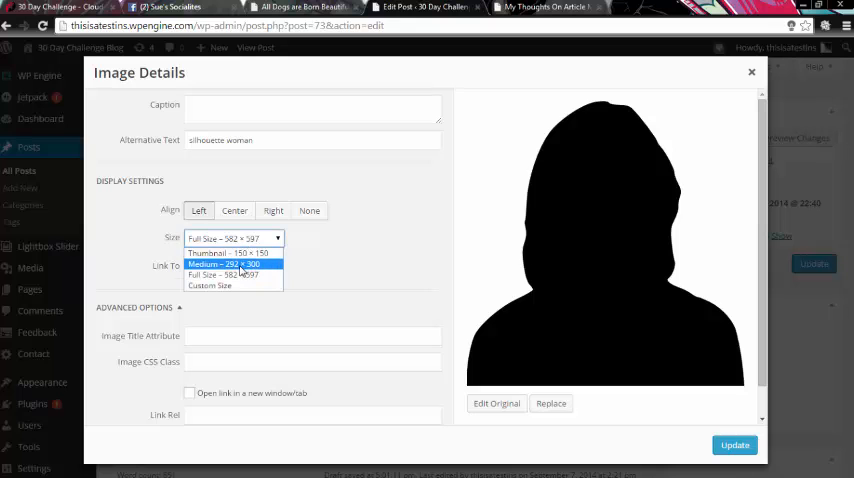
{"action": "left_click", "coordinate": [227, 264]}
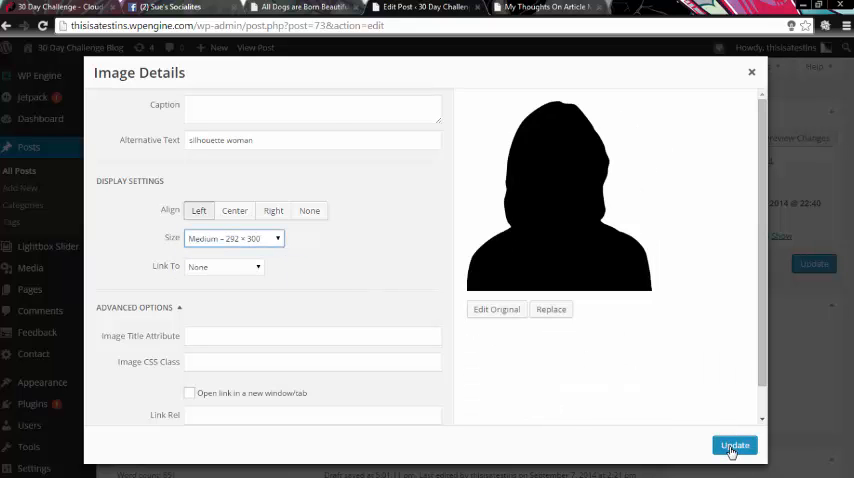
{"action": "left_click", "coordinate": [734, 445]}
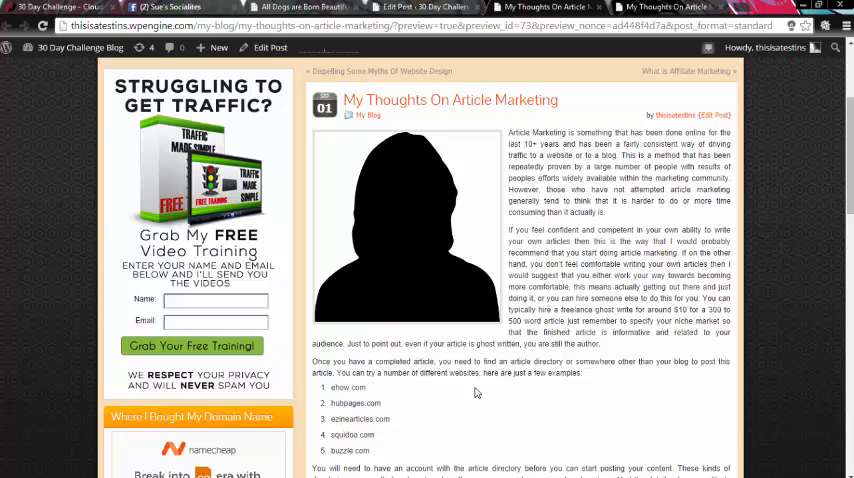
{"action": "mouse_move", "coordinate": [497, 367]}
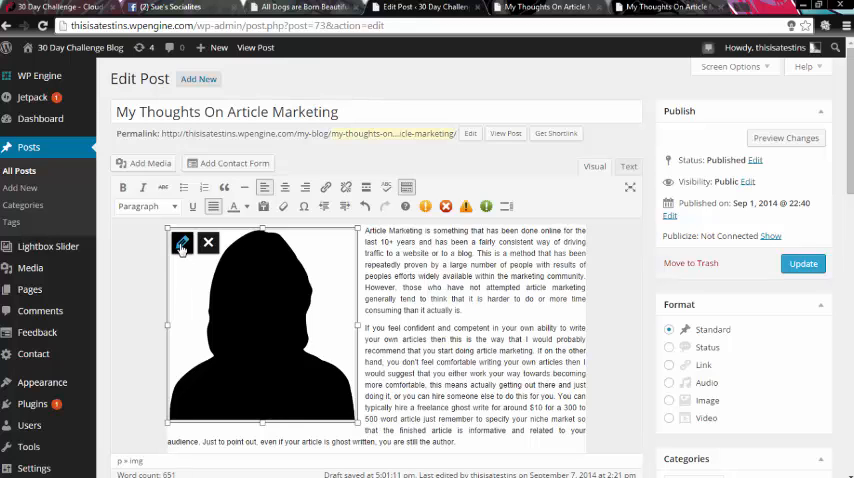
Set the silhouette image to Align Right with a custom 300 × 308 px size.
{"action": "left_click", "coordinate": [183, 245]}
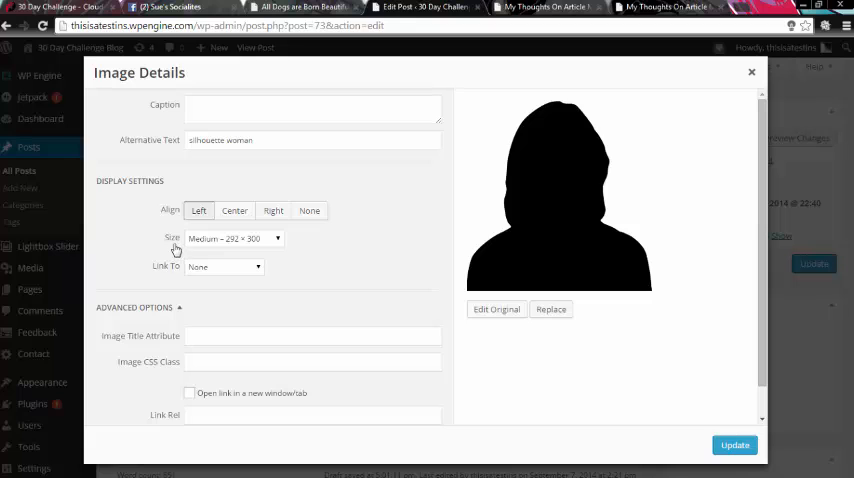
{"action": "left_click", "coordinate": [273, 211]}
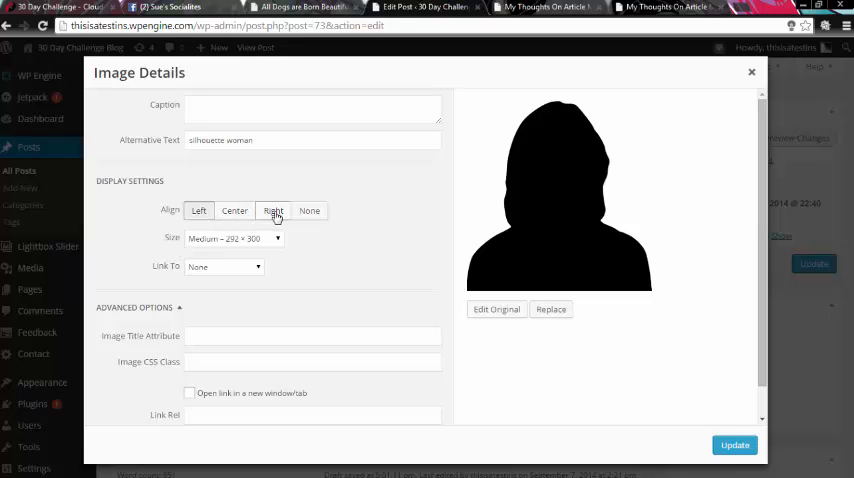
{"action": "left_click", "coordinate": [273, 210]}
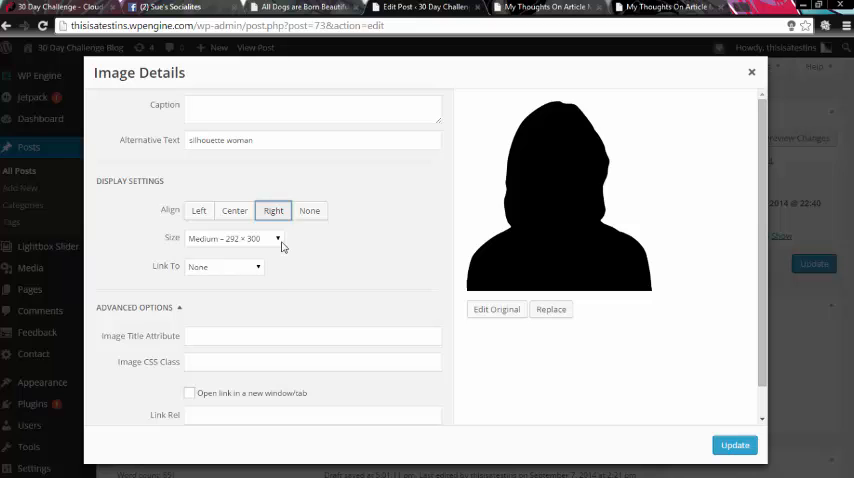
{"action": "left_click", "coordinate": [234, 238]}
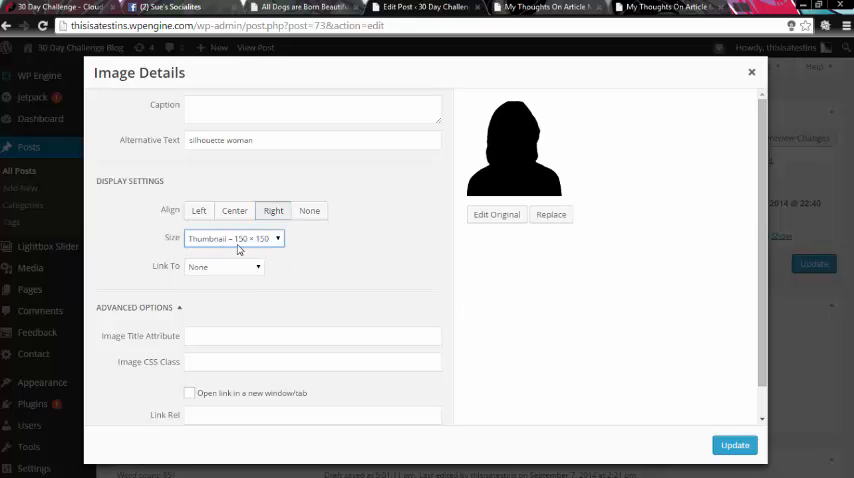
{"action": "left_click", "coordinate": [233, 238]}
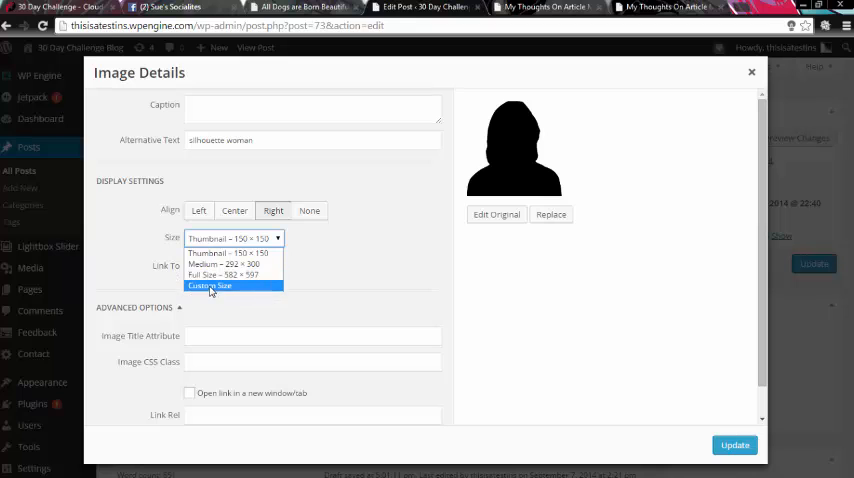
{"action": "left_click", "coordinate": [209, 285]}
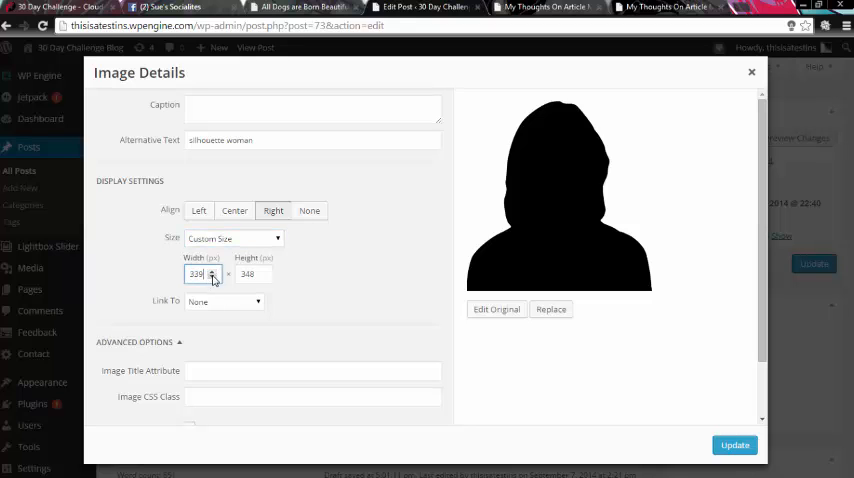
{"action": "left_click", "coordinate": [212, 278]}
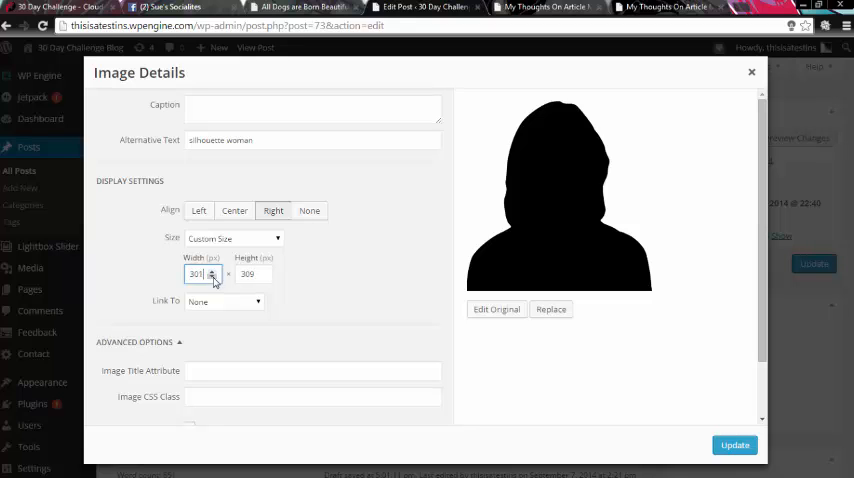
{"action": "left_click", "coordinate": [211, 277]}
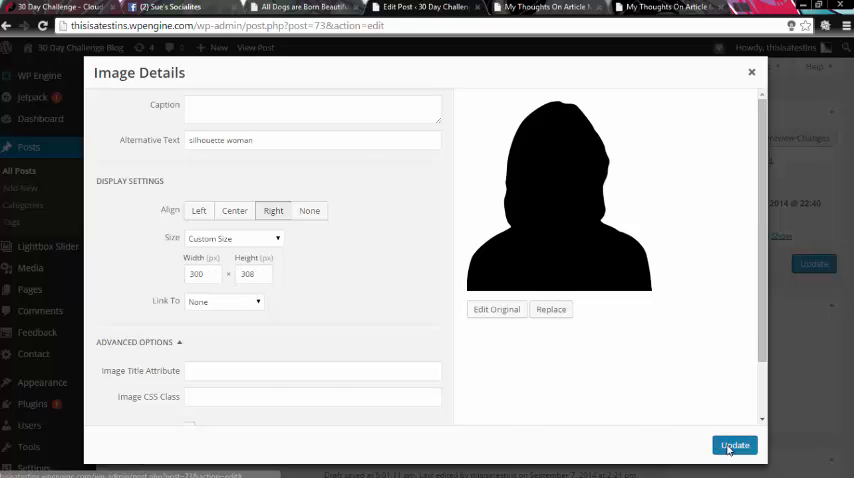
{"action": "left_click", "coordinate": [735, 445]}
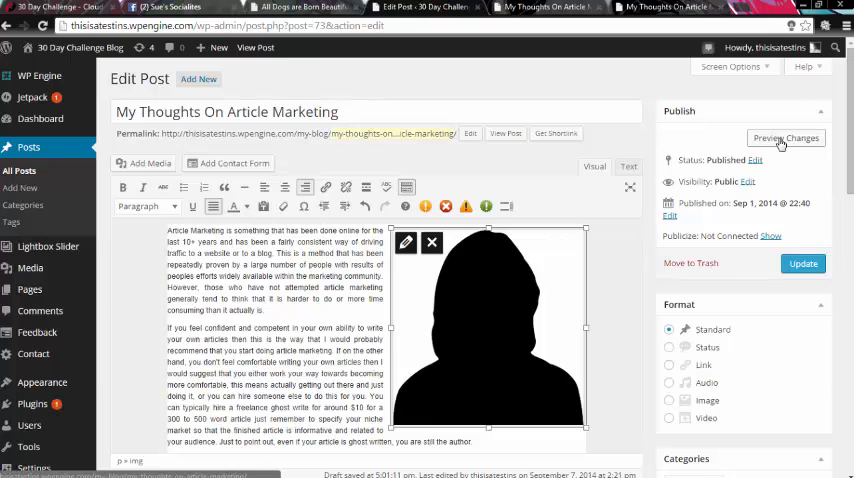
Preview the post and scroll to the right-aligned silhouette with text wrapping left.
{"action": "left_click", "coordinate": [785, 138]}
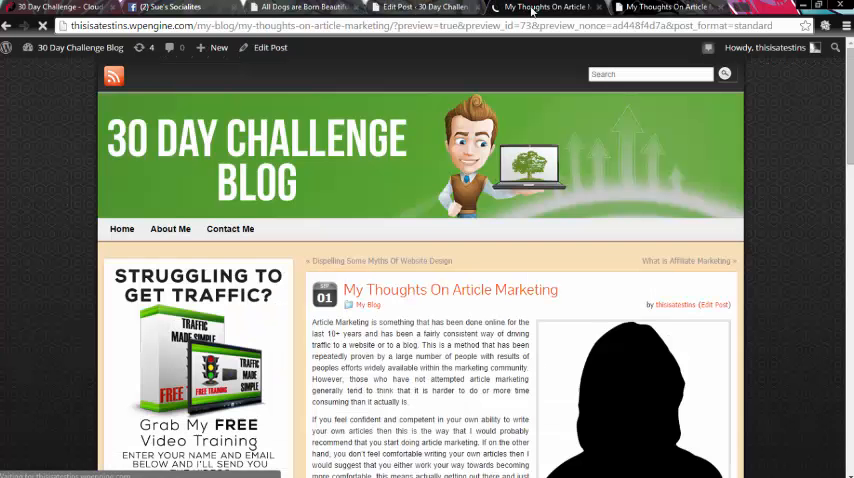
{"action": "scroll", "scroll_direction": "down", "scroll_amount": 3}
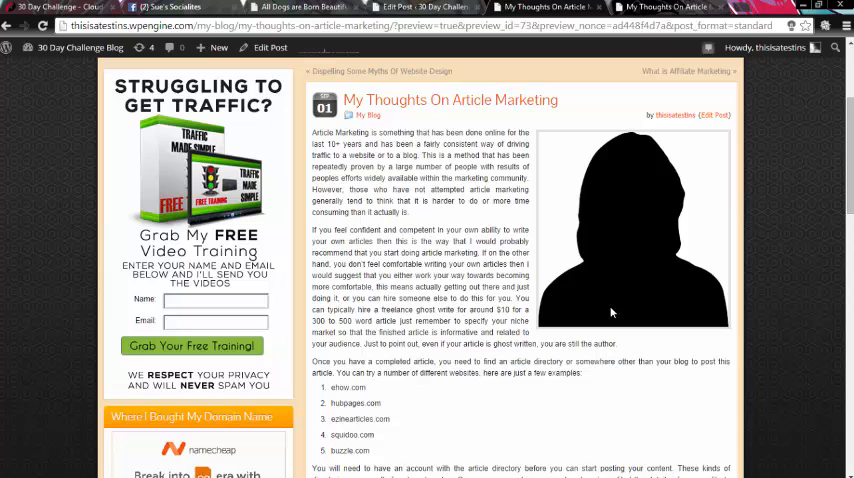
{"action": "mouse_move", "coordinate": [595, 203]}
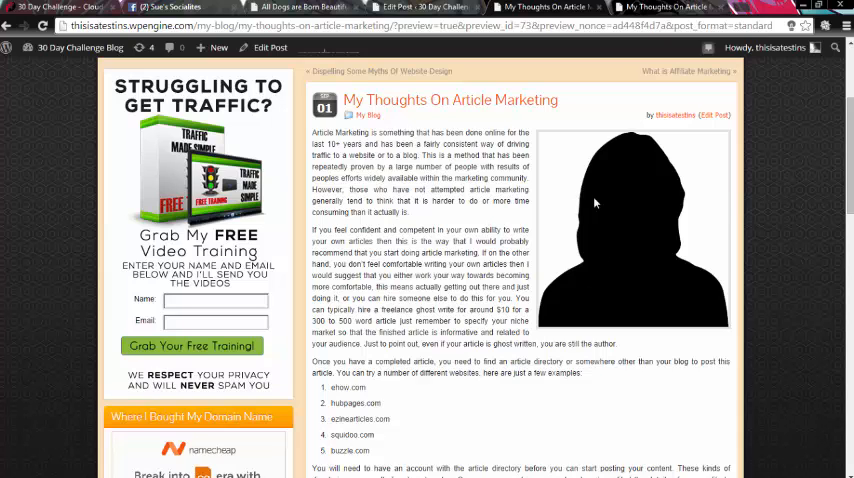